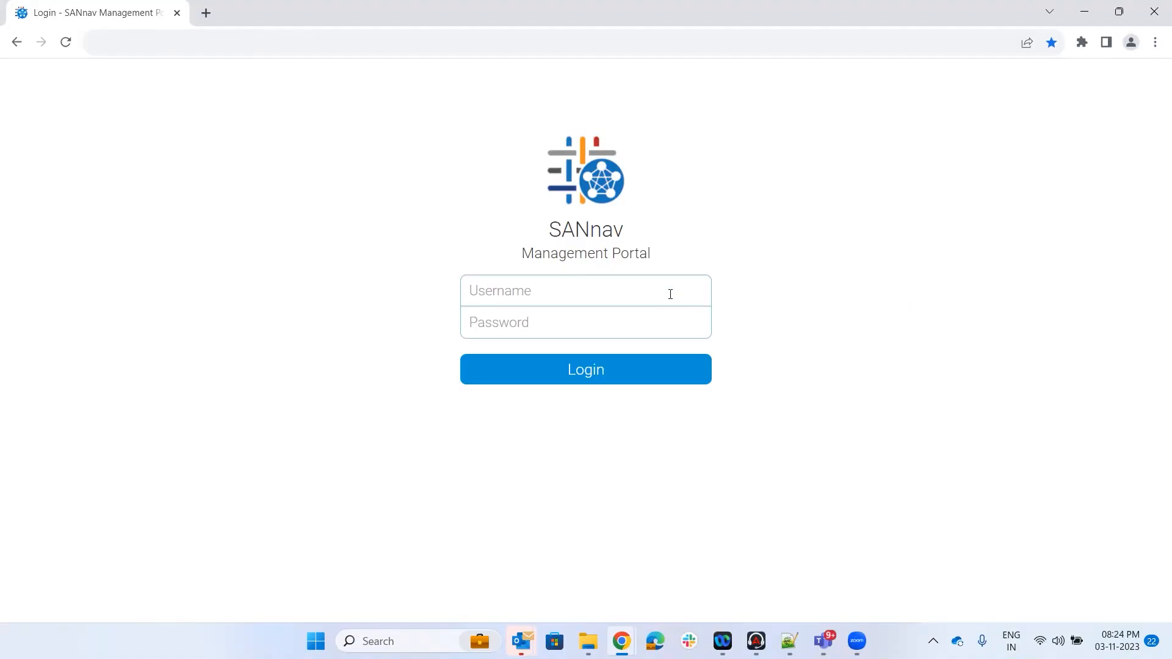
Sign in as 'Administrator' and land on the Health Summary dashboard.
{"action": "type", "text": "Admin"}
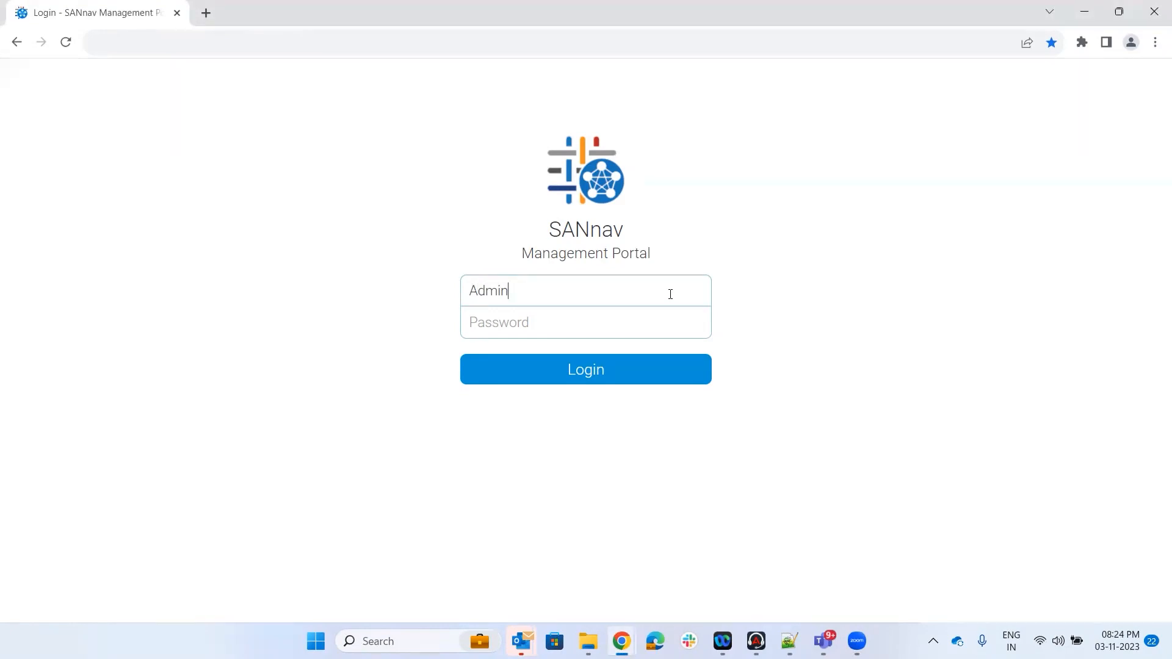
{"action": "type", "text": "istrator"}
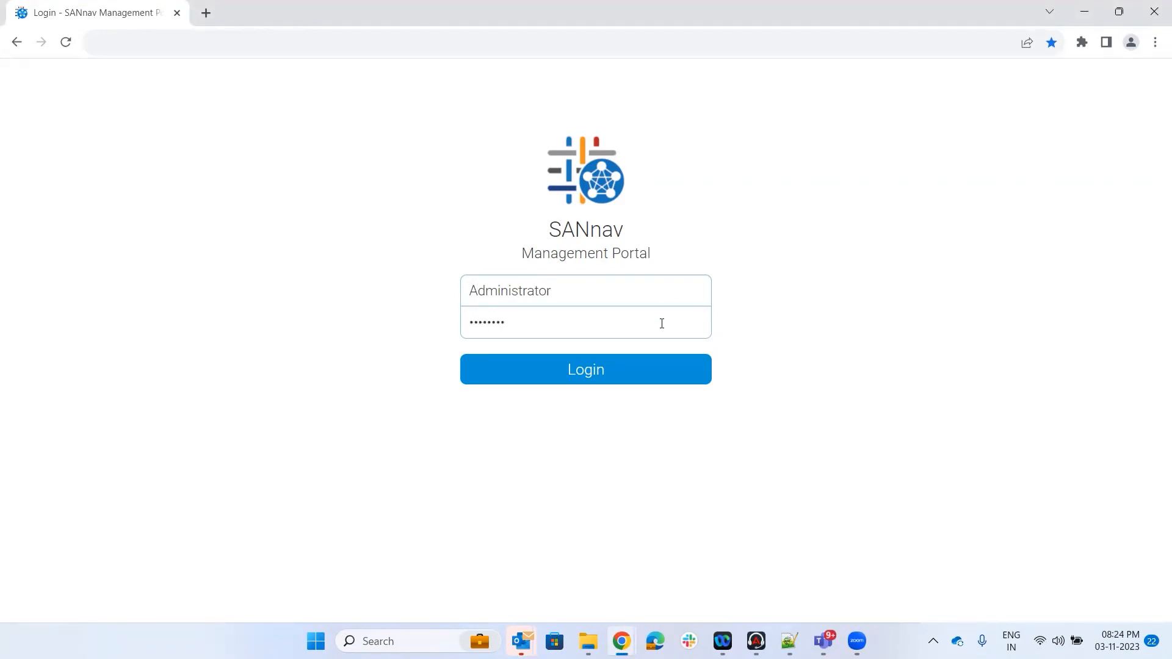
{"action": "left_click", "coordinate": [585, 369]}
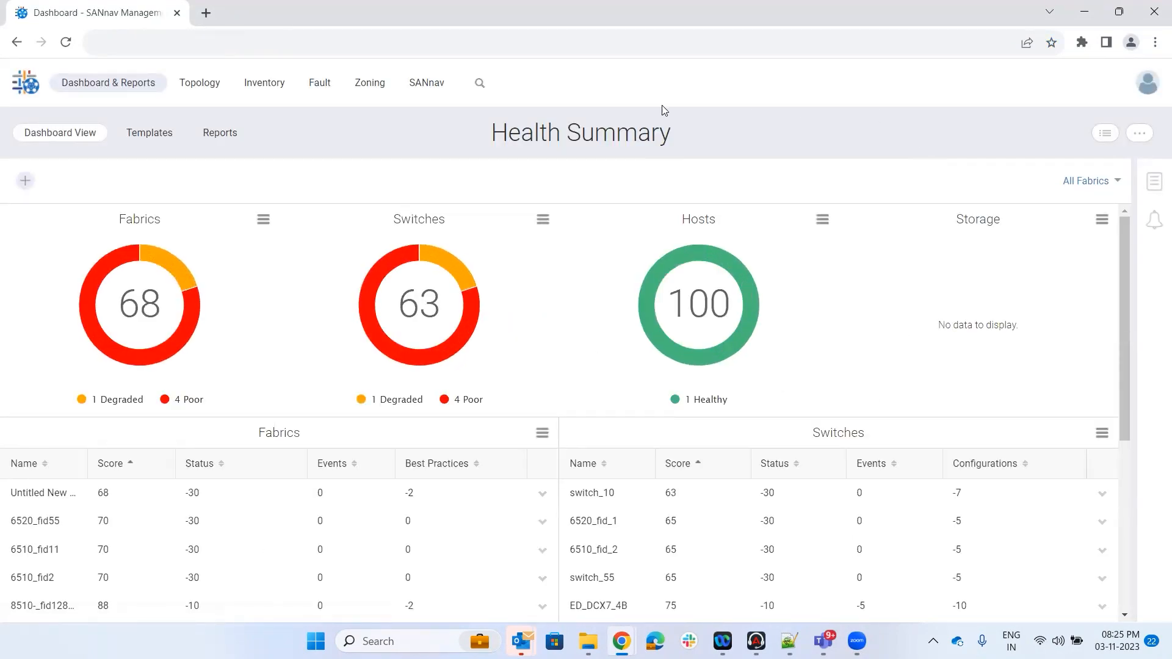
Reach FOS Certificate Management's chassis list via the Services settings.
{"action": "left_click", "coordinate": [426, 83]}
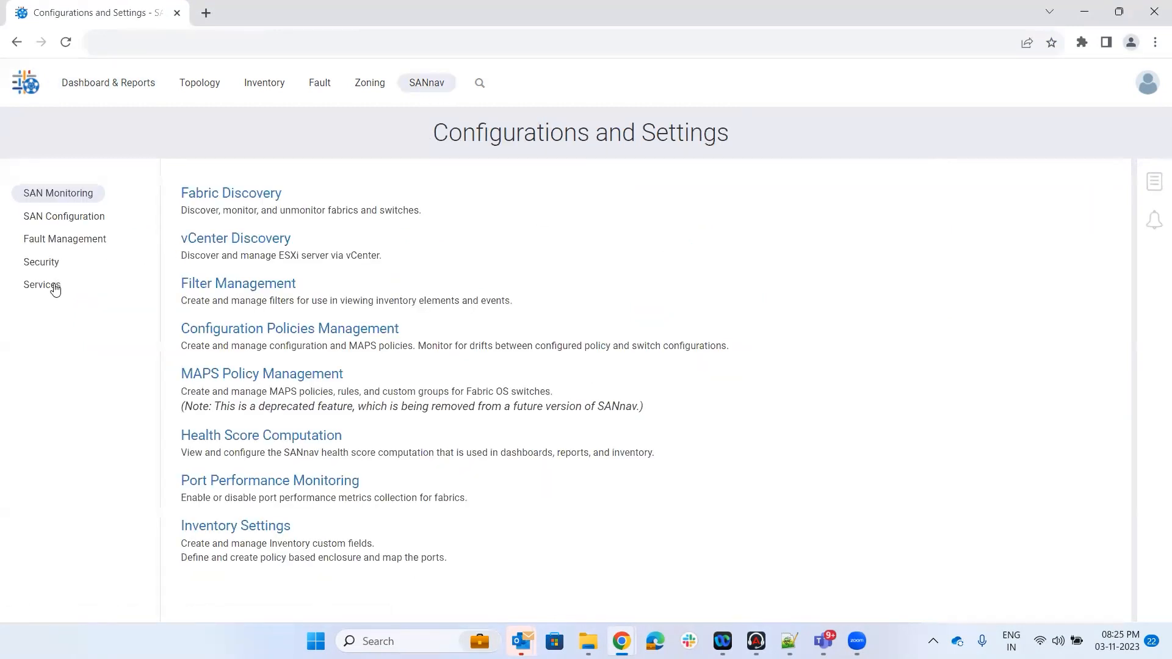
{"action": "left_click", "coordinate": [41, 285]}
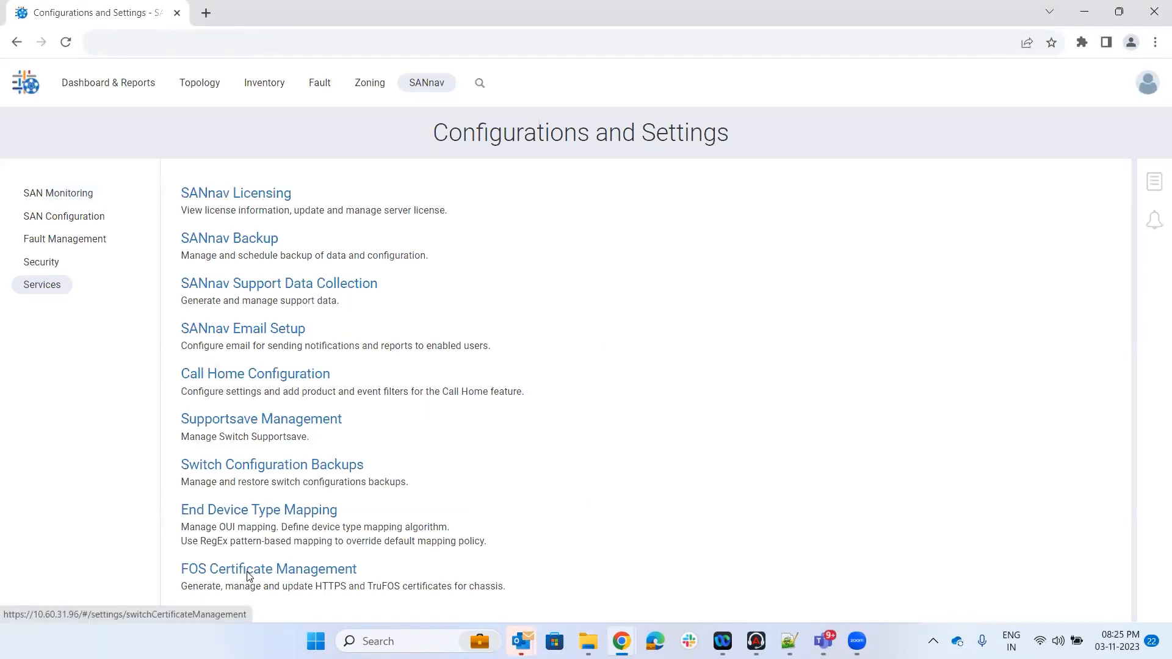
{"action": "left_click", "coordinate": [268, 569]}
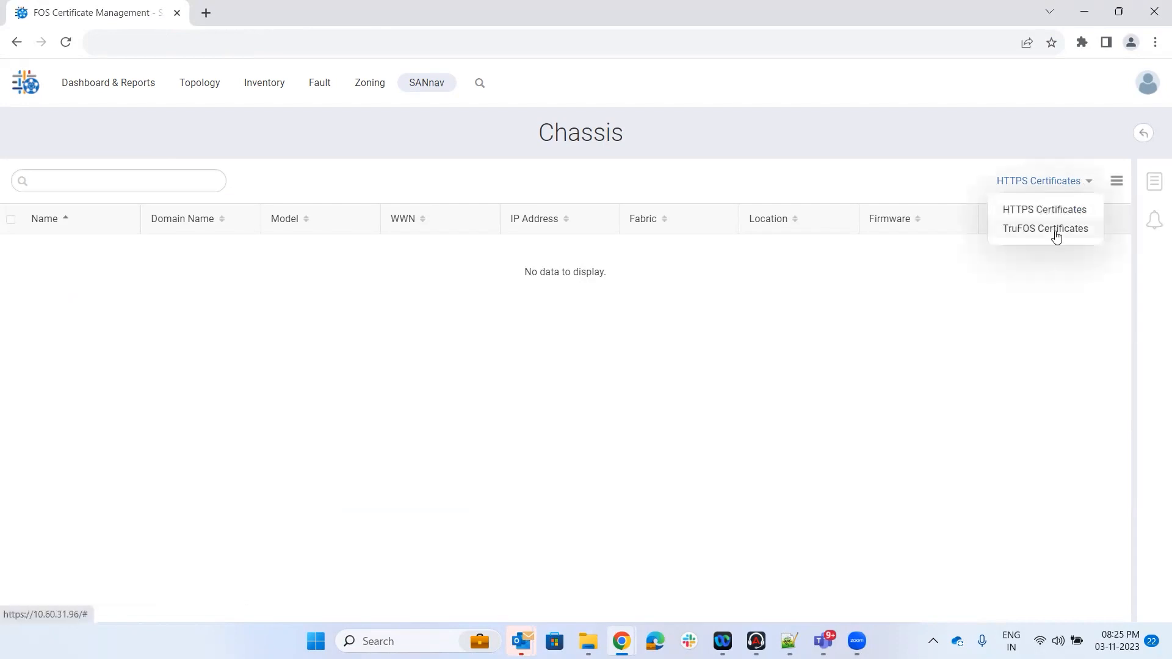
List chassis by TruFOS Certificates and reveal the TruFOS Expiration Date column showing ED_DCX7_4B as Not Enabled.
{"action": "left_click", "coordinate": [1045, 229]}
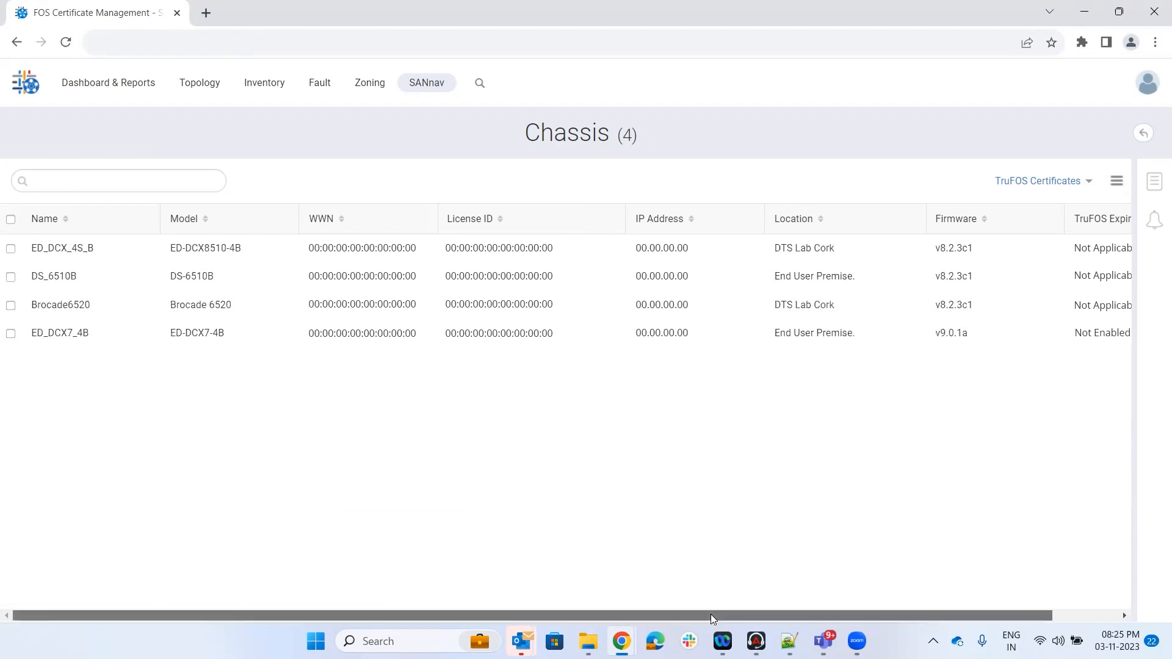
{"action": "scroll", "scroll_direction": "right", "scroll_amount": 3}
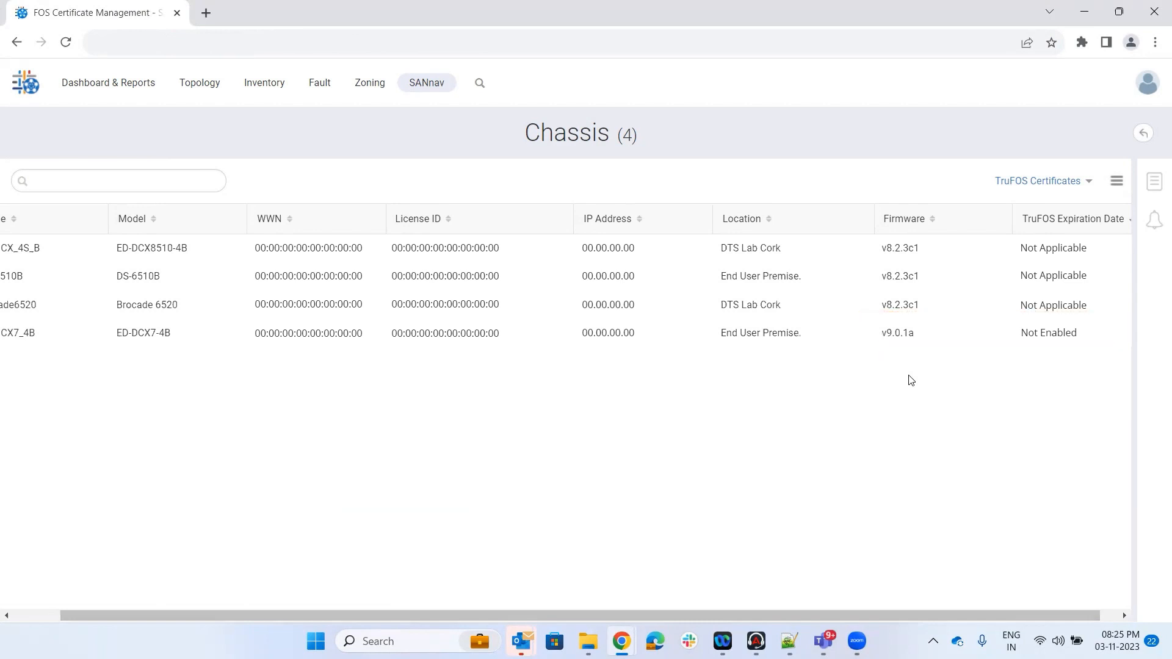
{"action": "mouse_move", "coordinate": [900, 363]}
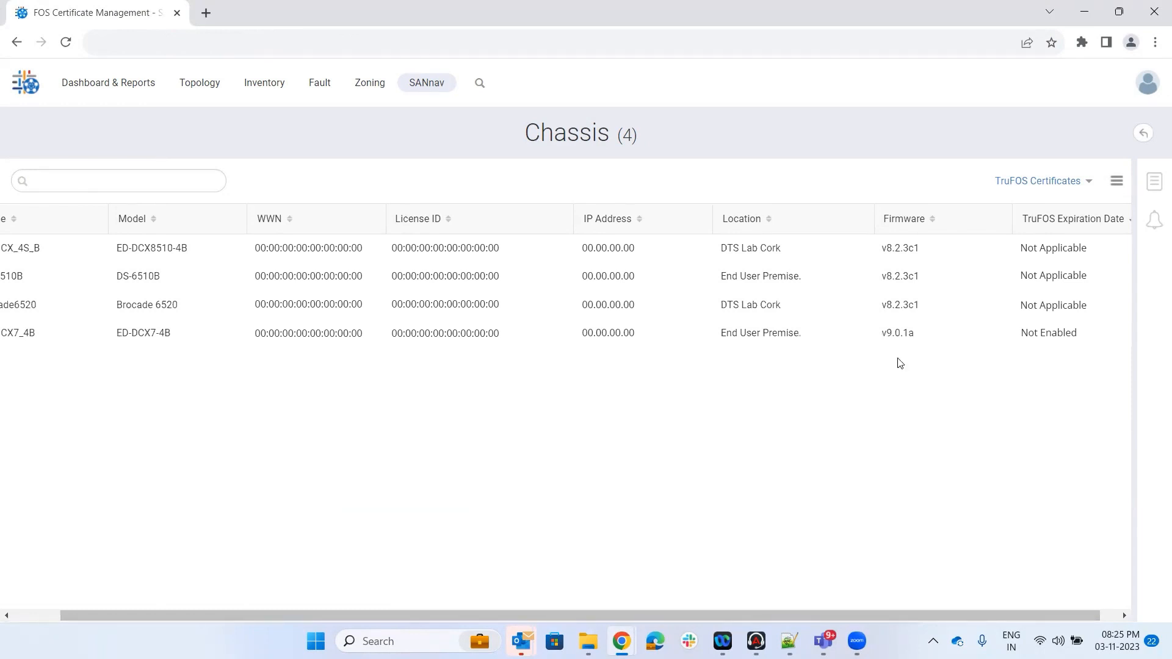
{"action": "mouse_move", "coordinate": [898, 376]}
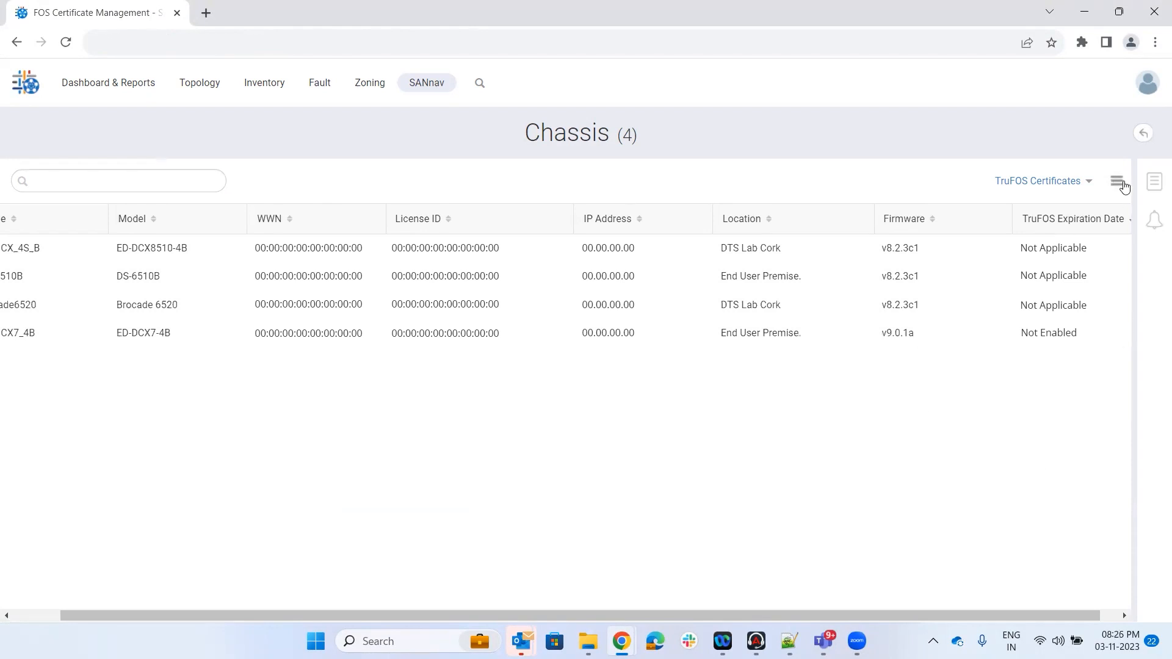
Start Apply TruFOS and load the downloaded XML certificate file matched to ED_DCX7_4B.
{"action": "left_click", "coordinate": [1116, 181]}
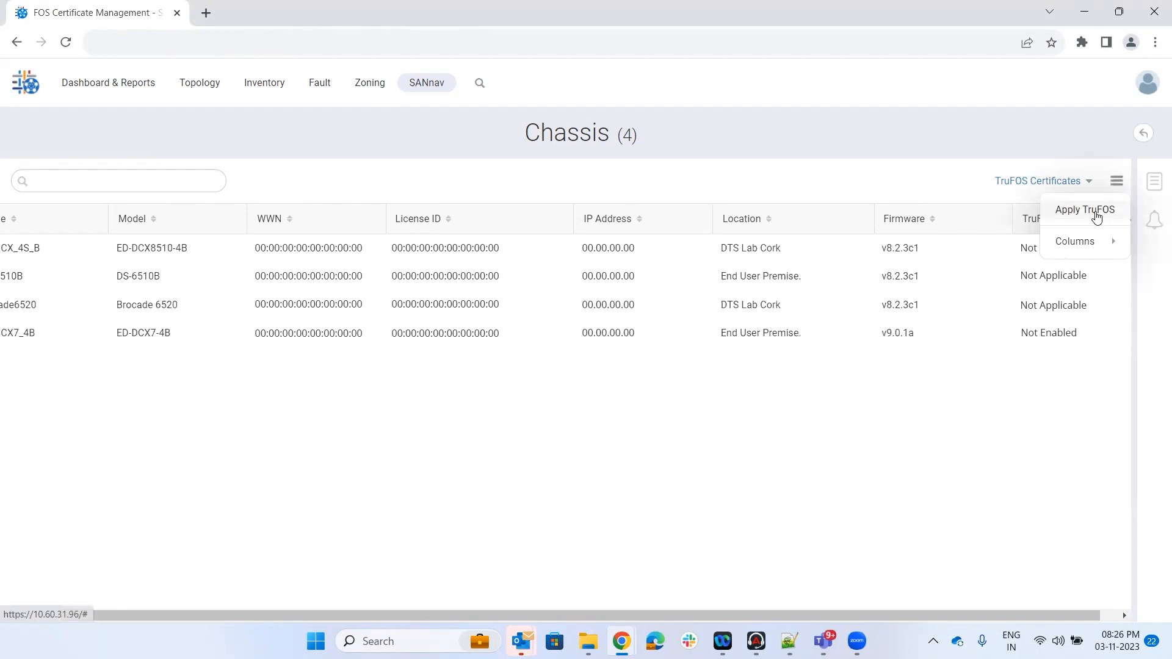
{"action": "left_click", "coordinate": [1084, 210]}
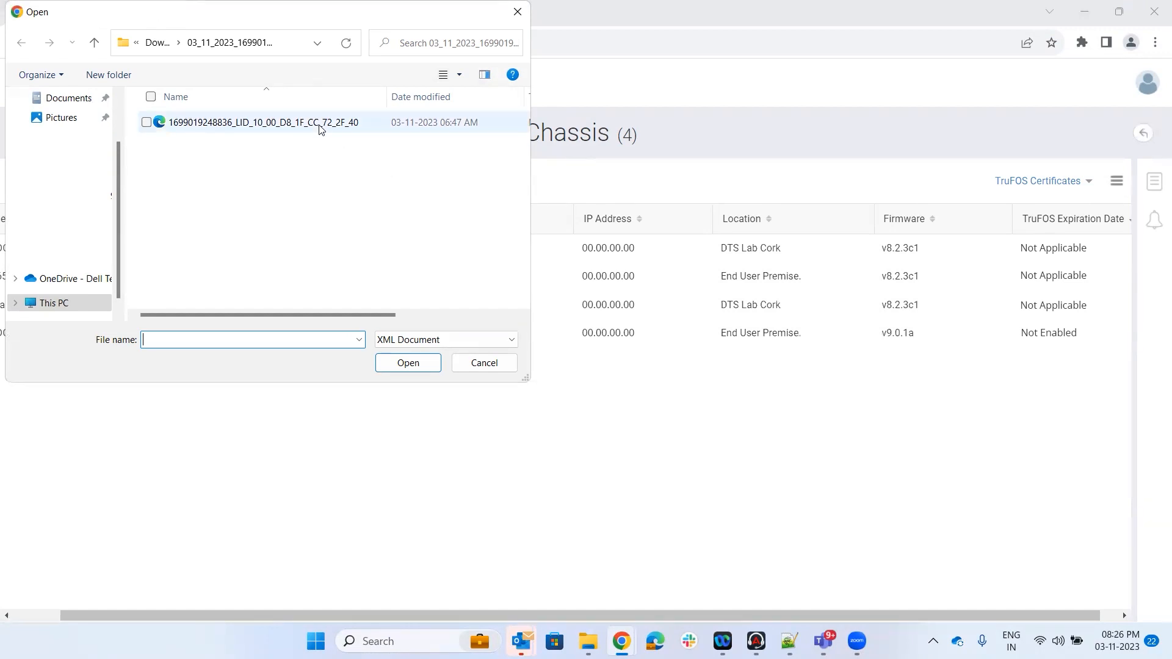
{"action": "left_click", "coordinate": [264, 123]}
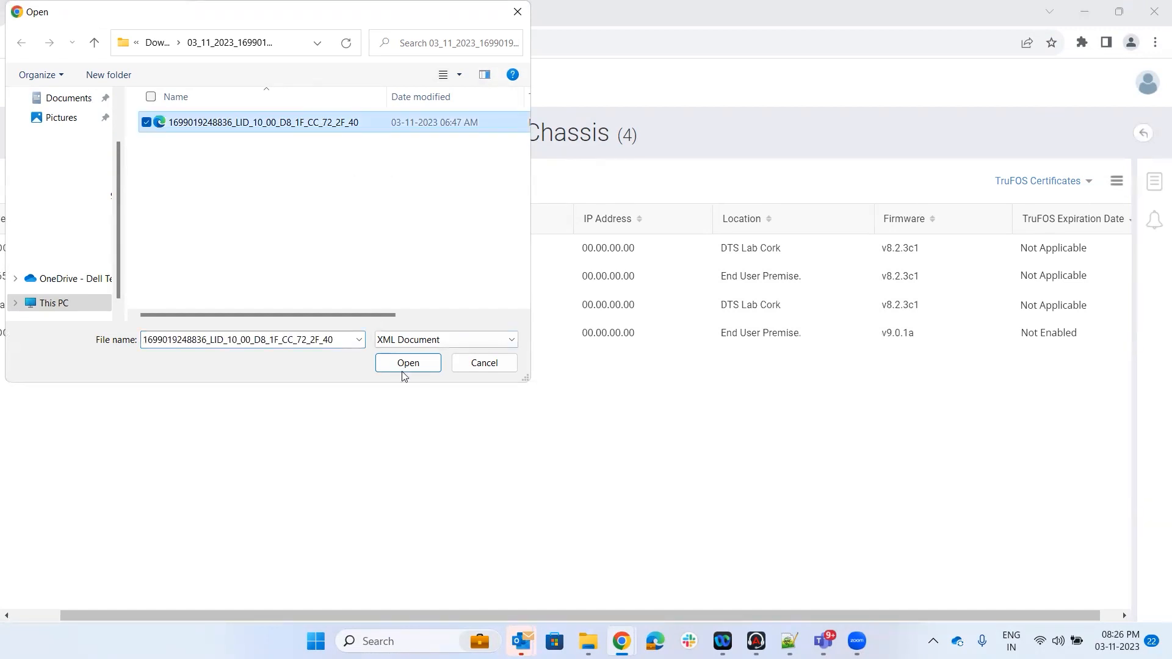
{"action": "left_click", "coordinate": [407, 363]}
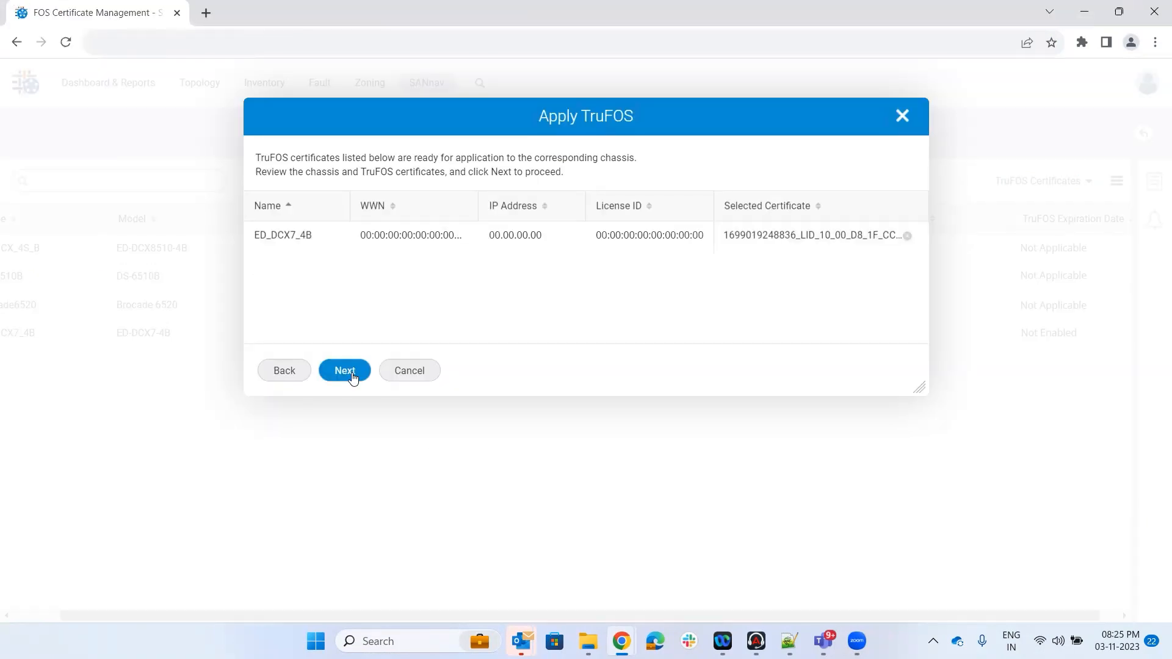
Apply the certificate to ED_DCX7_4B so its TruFOS expiration reads Nov 08, 2024.
{"action": "left_click", "coordinate": [344, 370]}
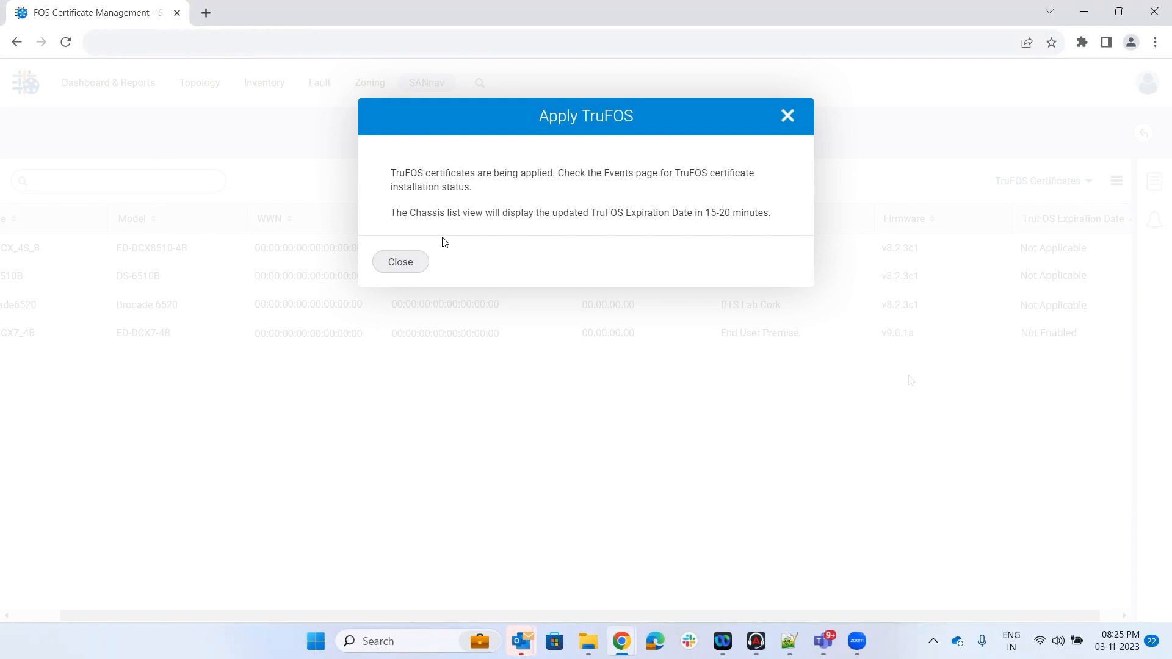
{"action": "left_click", "coordinate": [400, 262]}
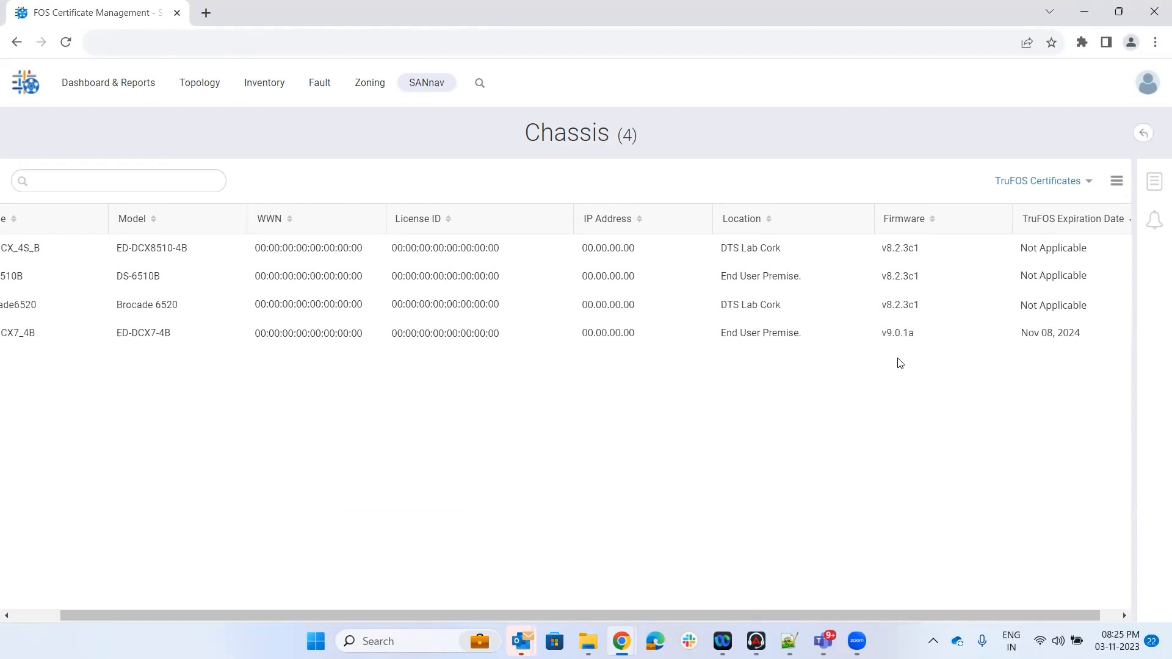